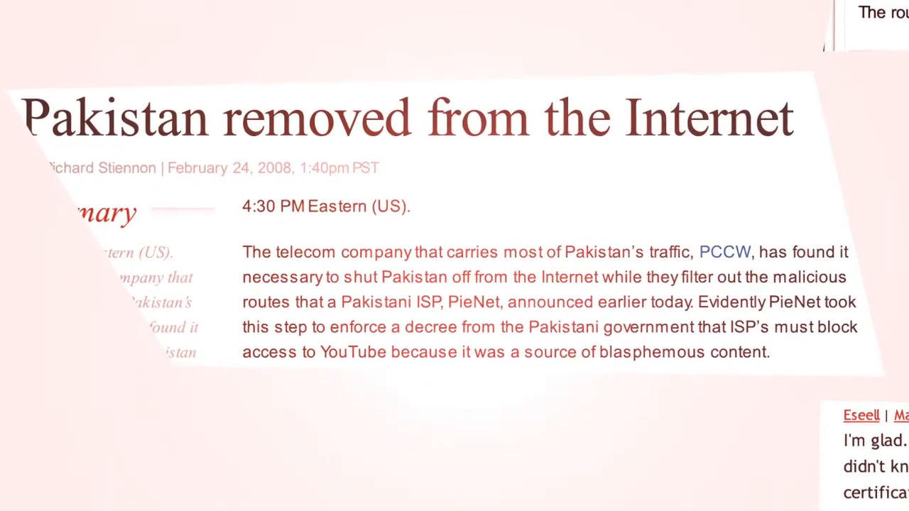
Step: Bring the GNS3 Topology0-updated project with R1 and R2 on 10.10.12.X/24 into view
scroll(down, 3)
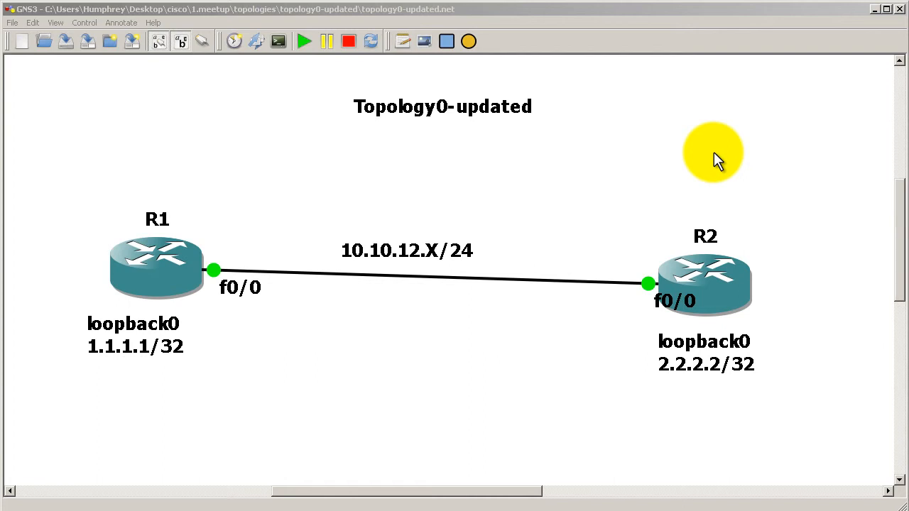
Step: On R1's console enter router eigrp 1 and begin the network statement
click(712, 154)
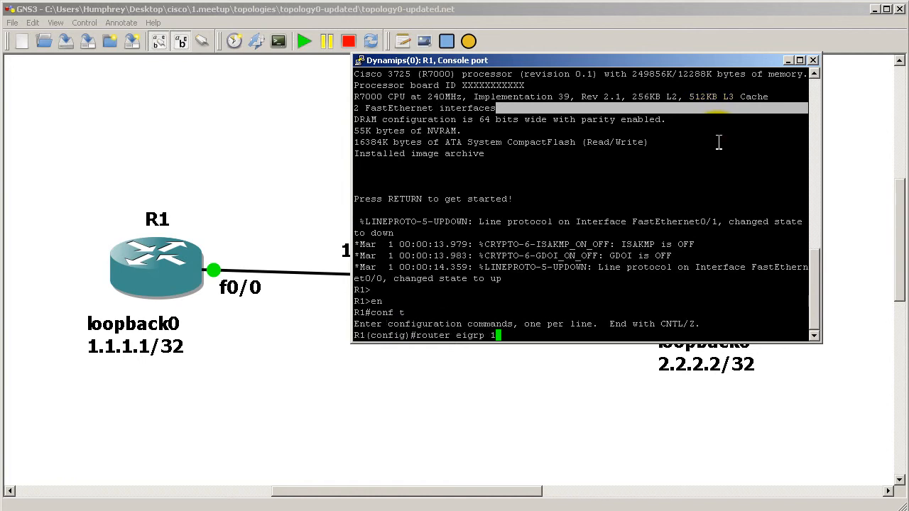
text(network)
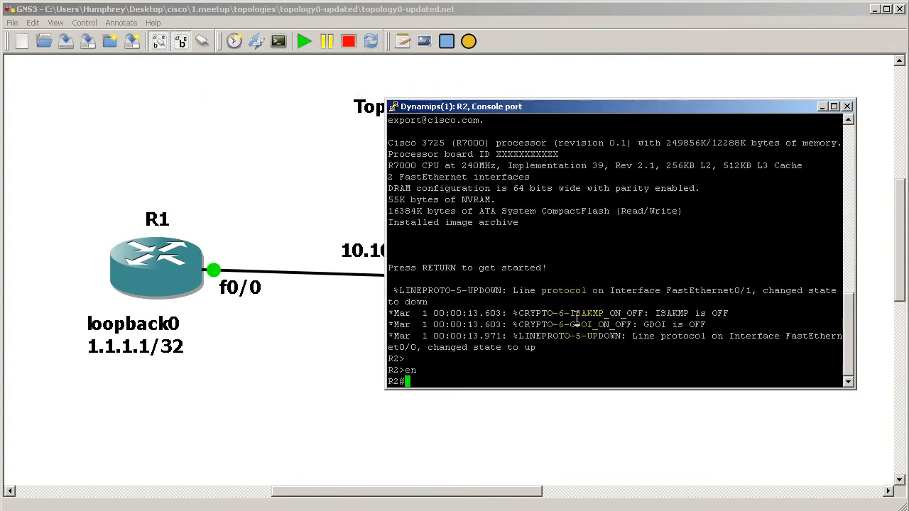
Step: On R2 configure router eigrp 1 with no auto-summary and network 0.0.0.0, then check show ip protocols
text(con)
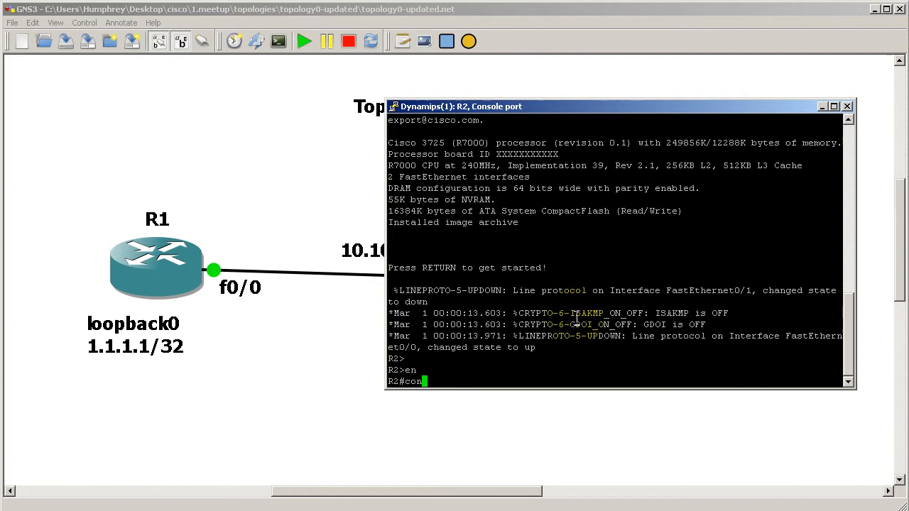
text(router eigrp)
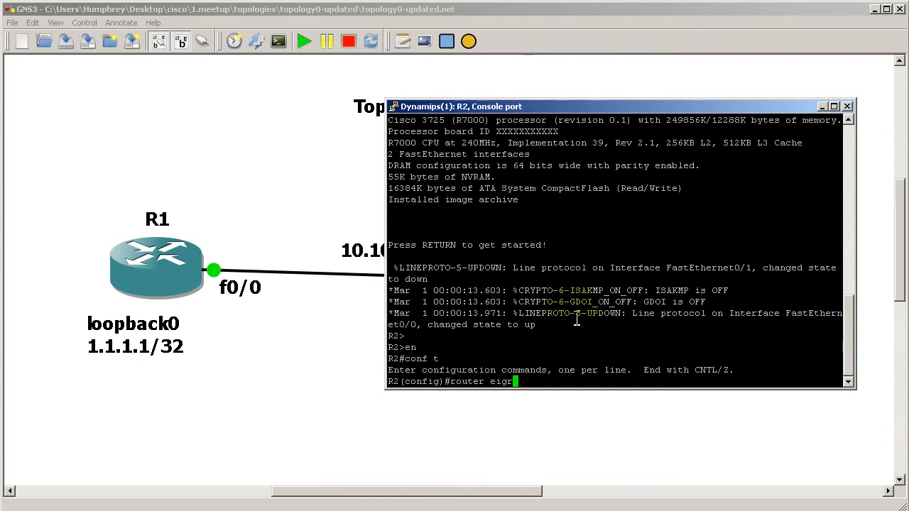
text(1)
text(network 0.0.0.0)
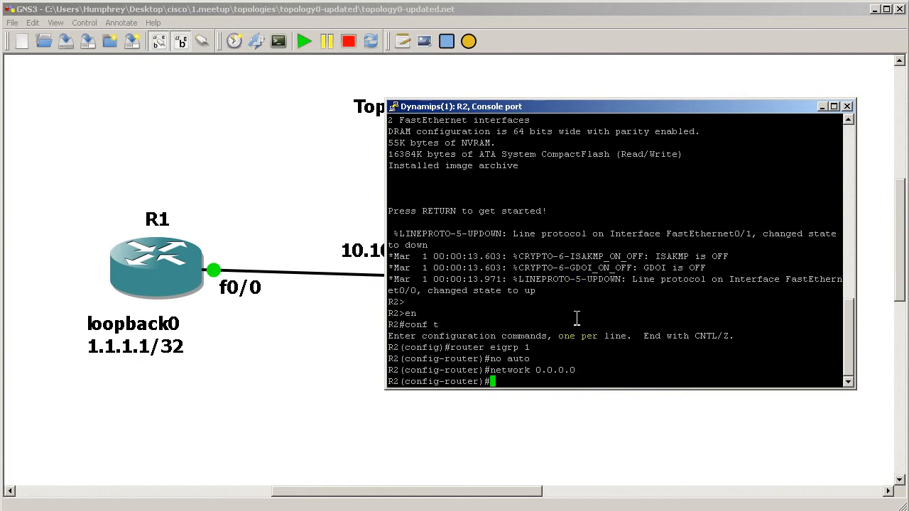
text(exit)
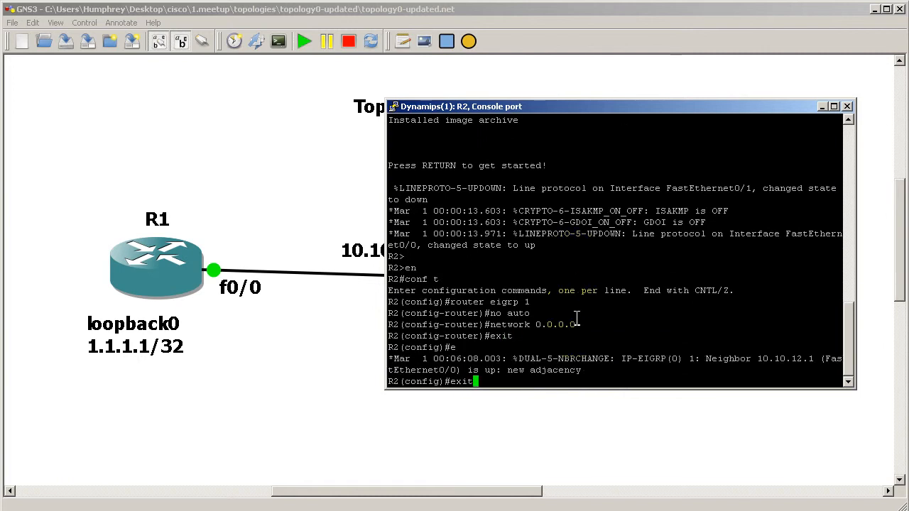
key(Return)
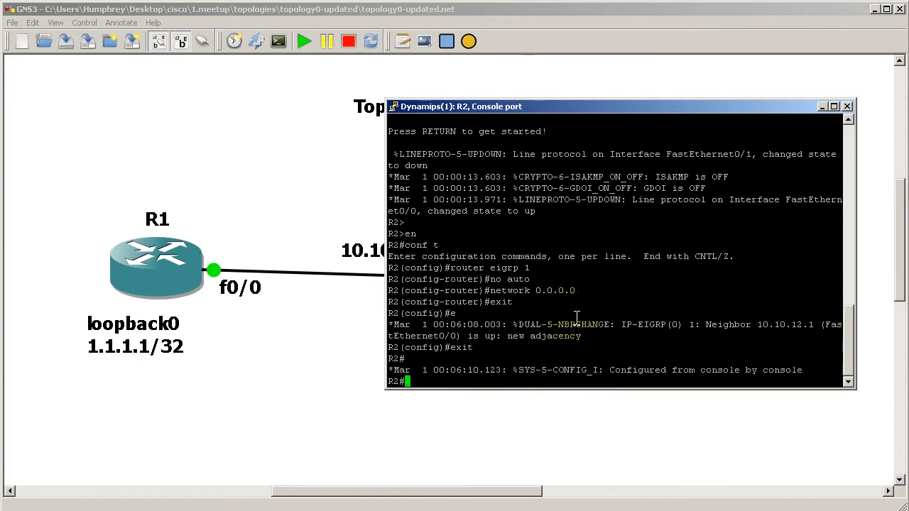
text(show ip protocols)
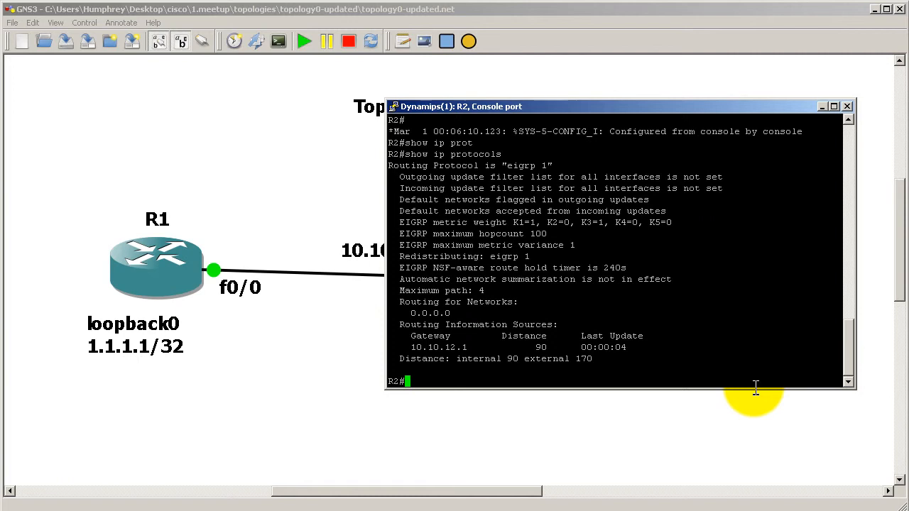
Step: On R2 run debug ip packet to see hellos to 224.0.0.10, undebug all, then show ip eigrp neighbors
text(debug ip packet)
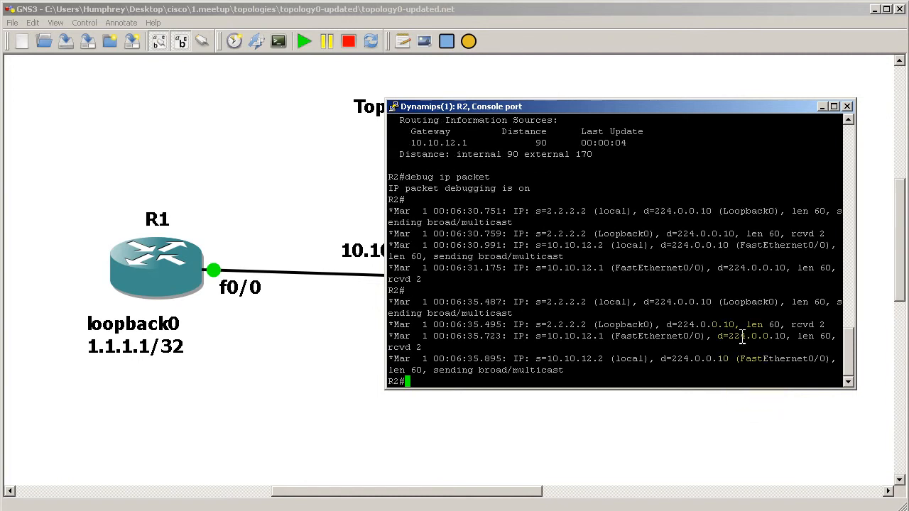
text(un)
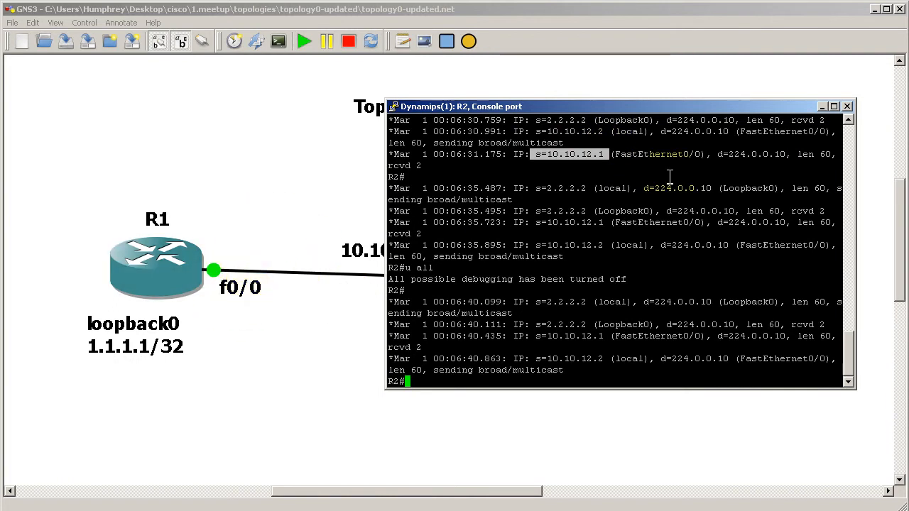
mouse_move(740, 169)
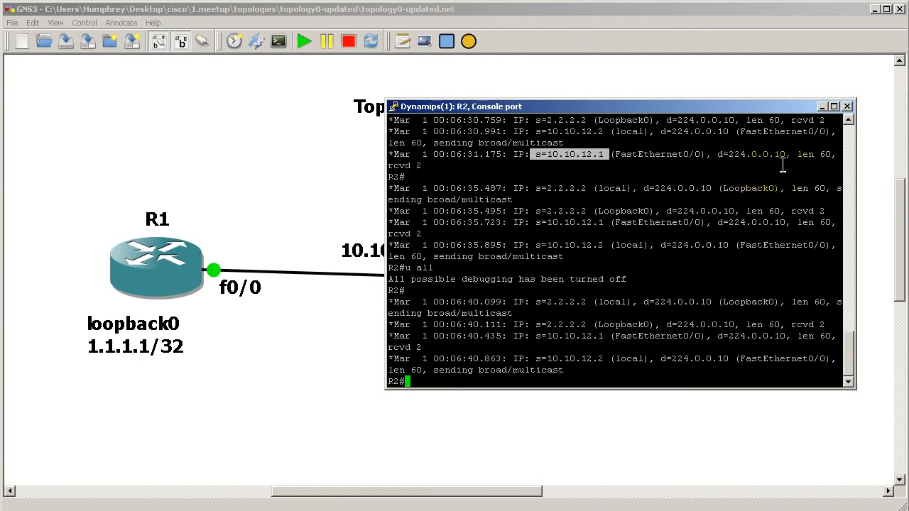
mouse_move(560, 239)
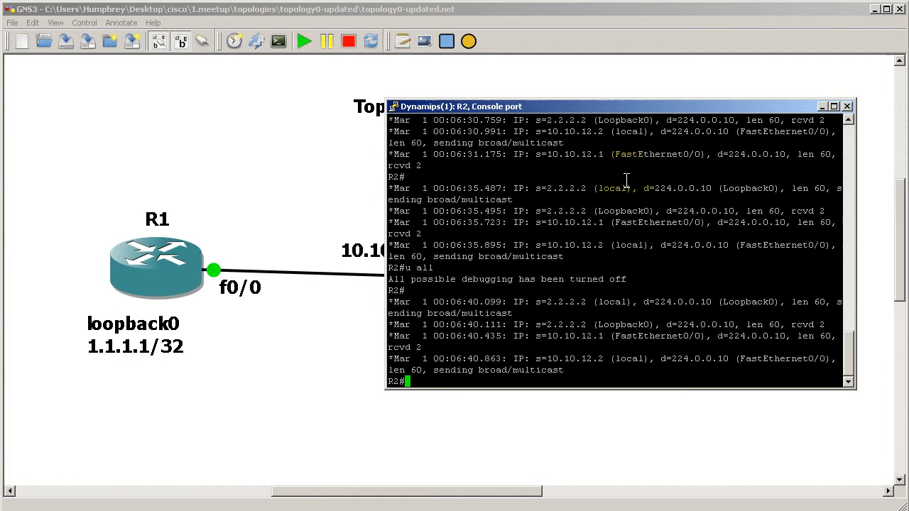
text(show ip eigrp neighbors)
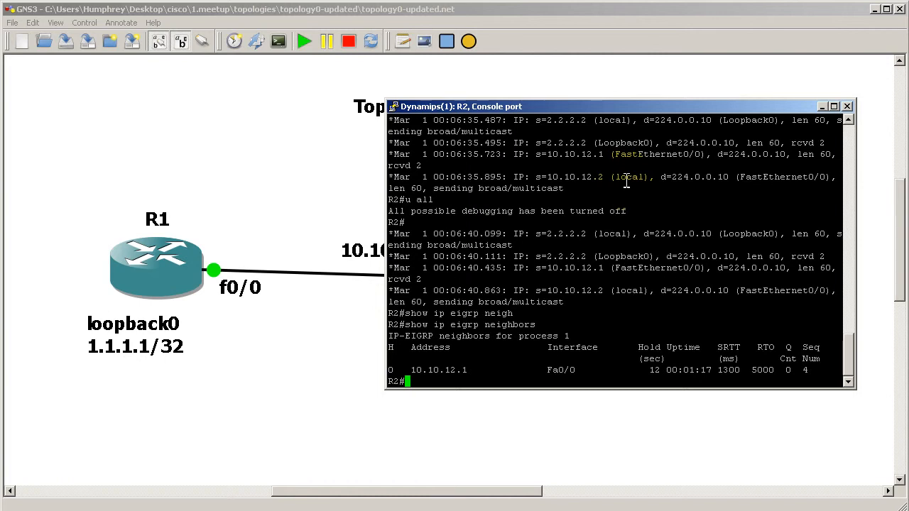
Step: On R2 under router eigrp 1 enter neighbor 10.10.12.1 fastEthernet 0/0 as a static unicast peer
text(conf t)
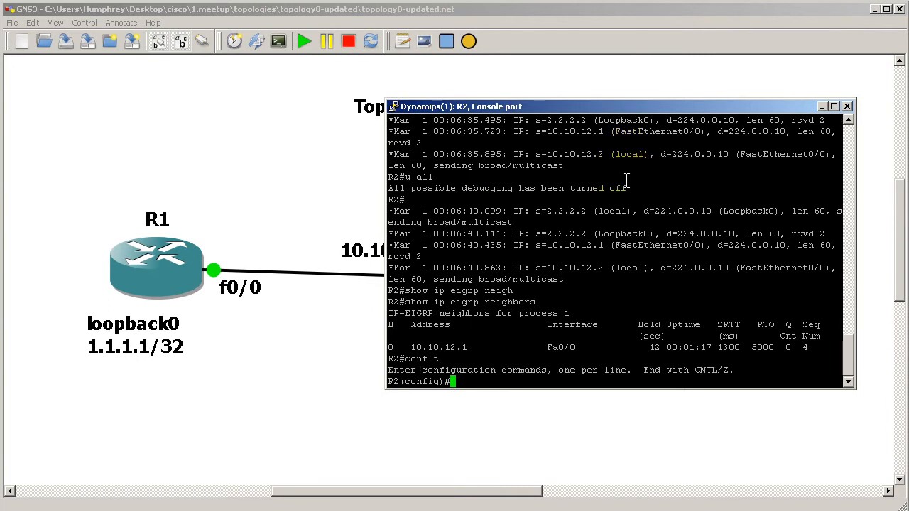
text(router eigrp 1)
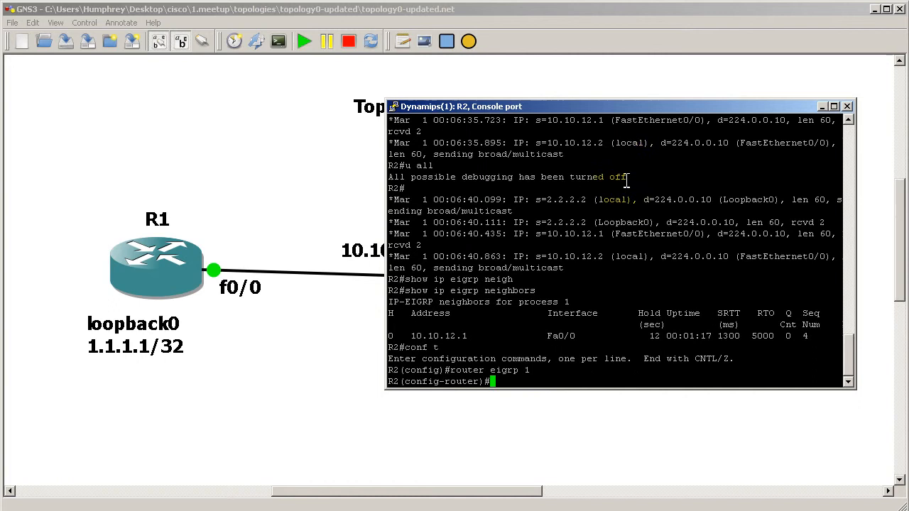
text(neighbor)
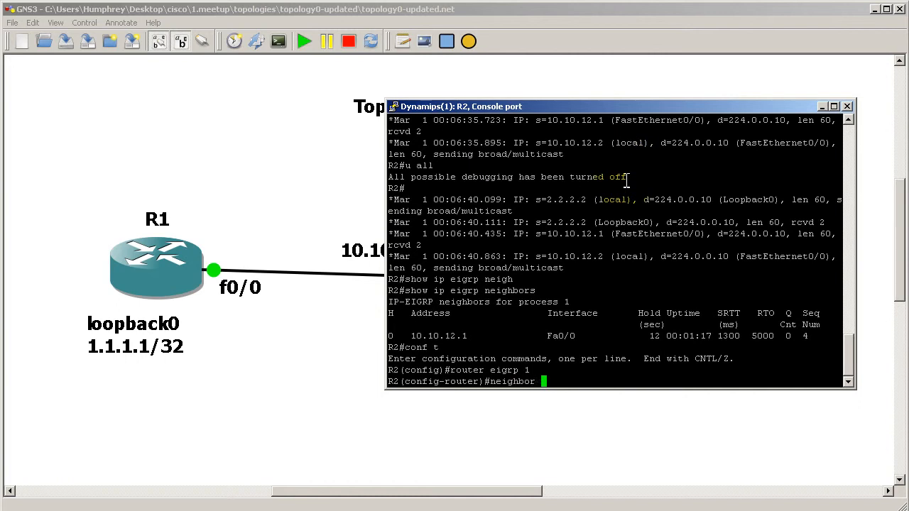
text(10)
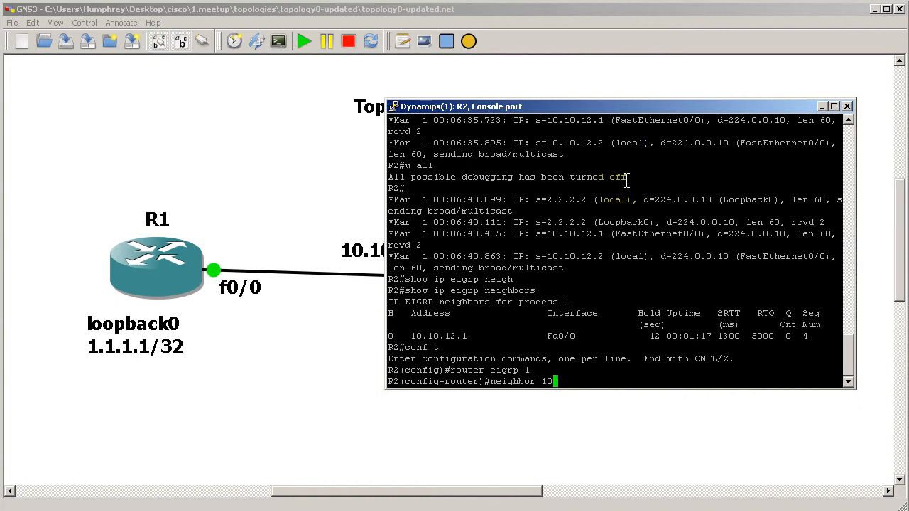
text(.10.12.1)
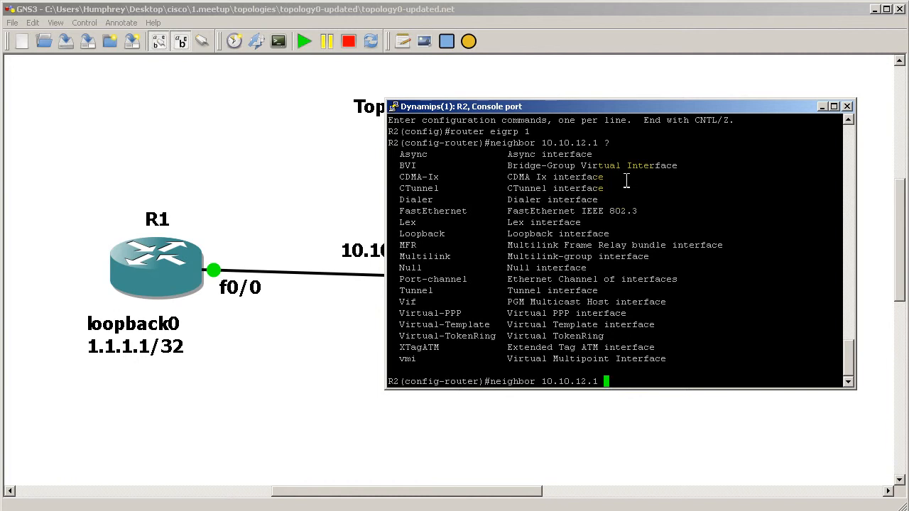
text(fast)
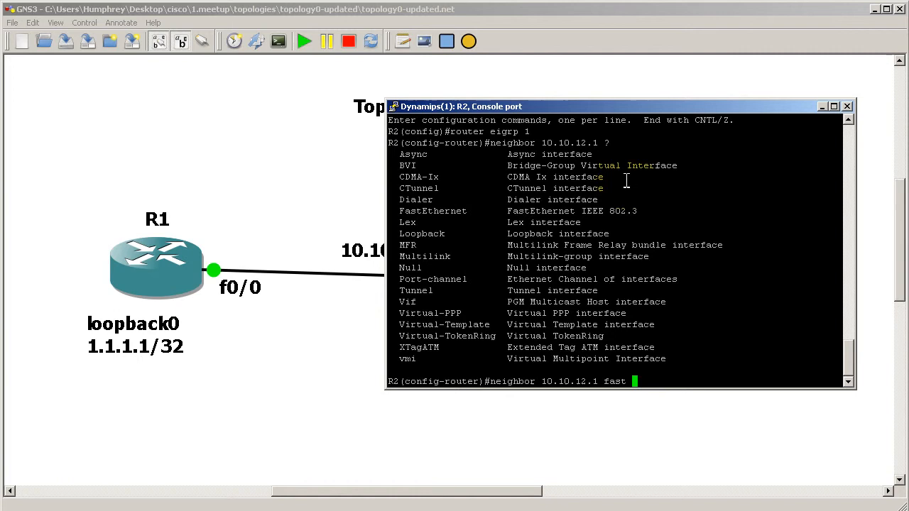
text(0/0)
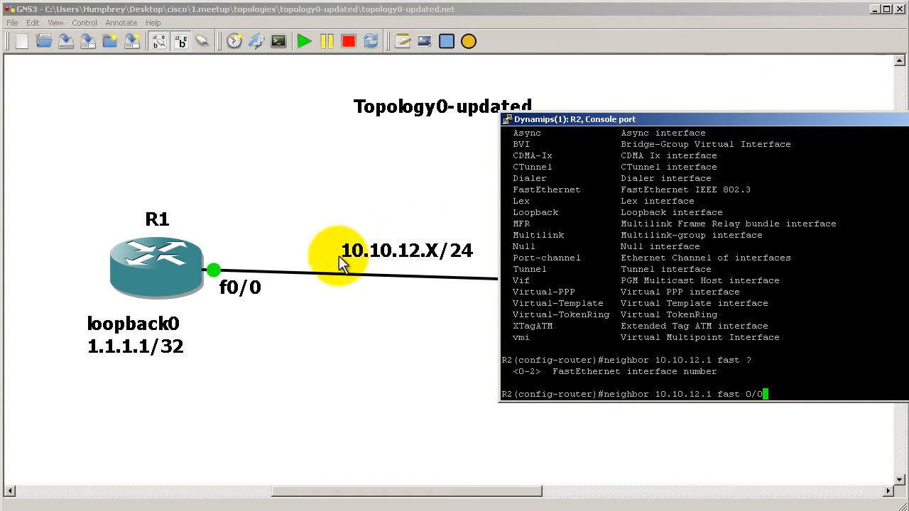
mouse_move(462, 255)
text(show)
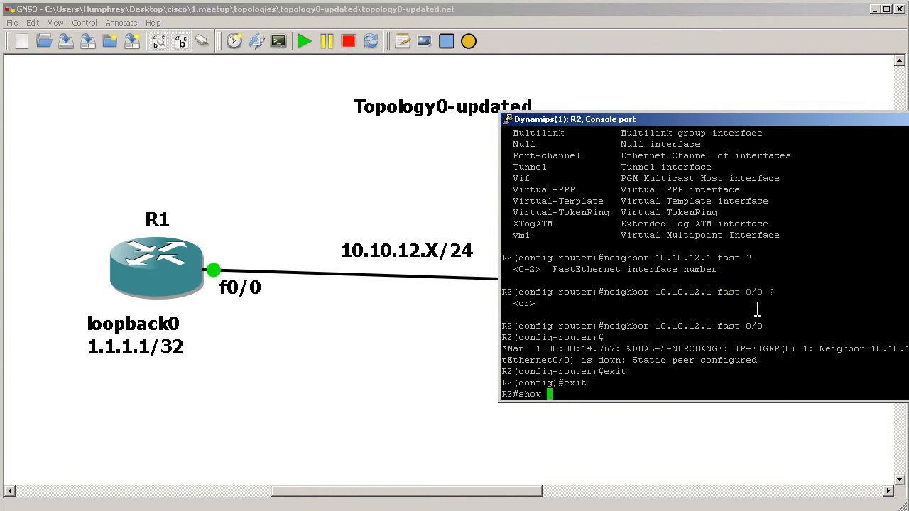
Step: On R2 review show ip protocols and show ip eigrp topology for the static neighbor 10.10.12.1
text(ip protocols)
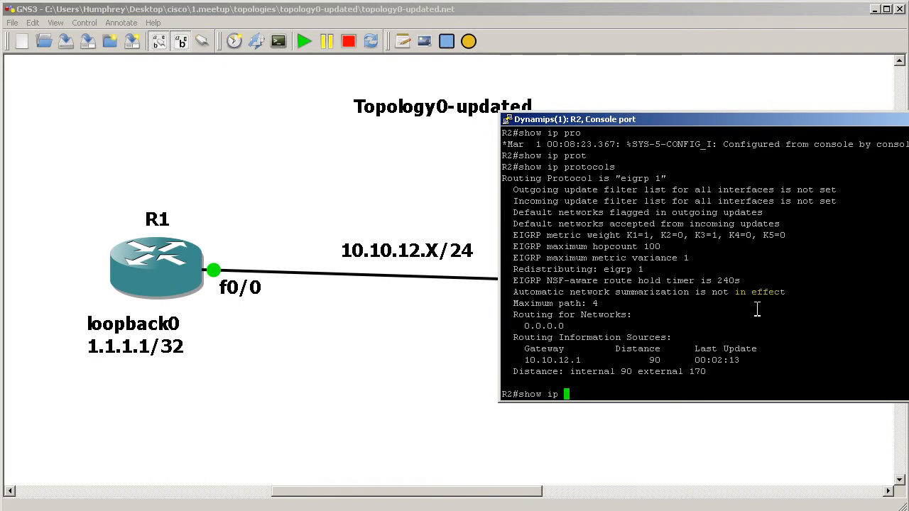
text(eigrp topology)
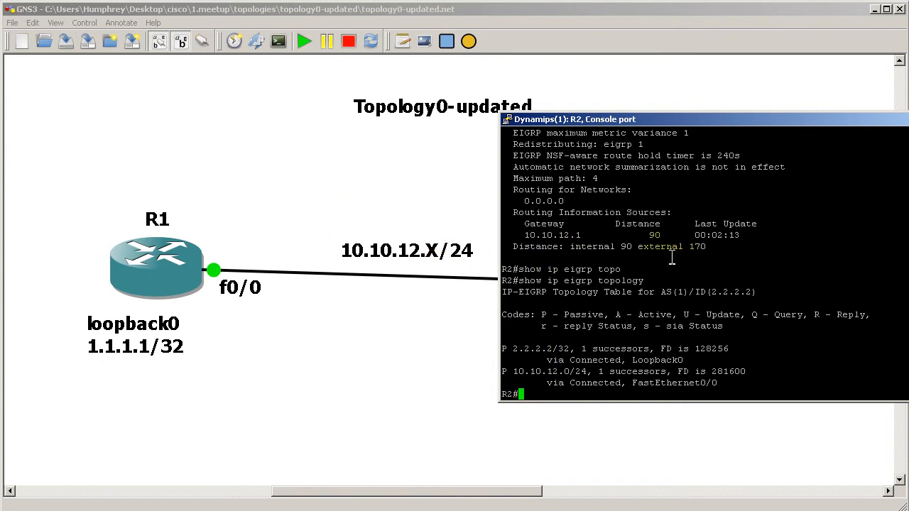
text(show ip)
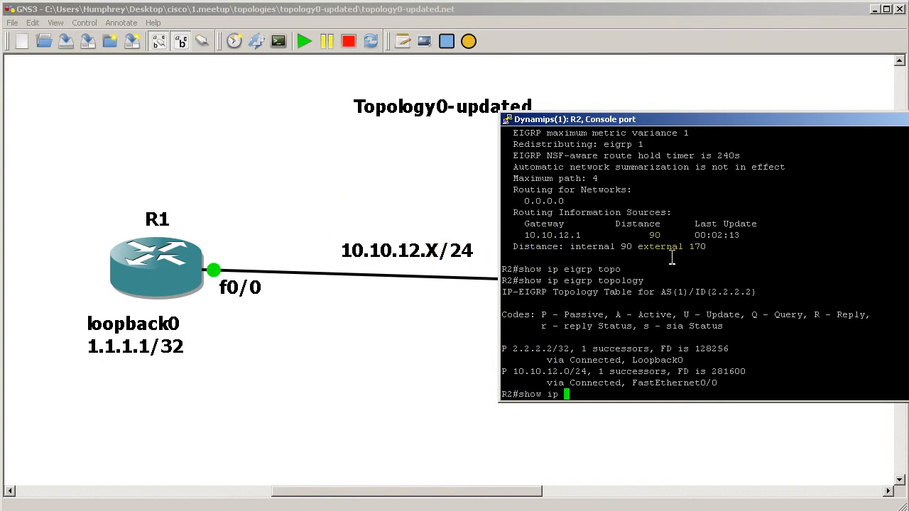
key(enter)
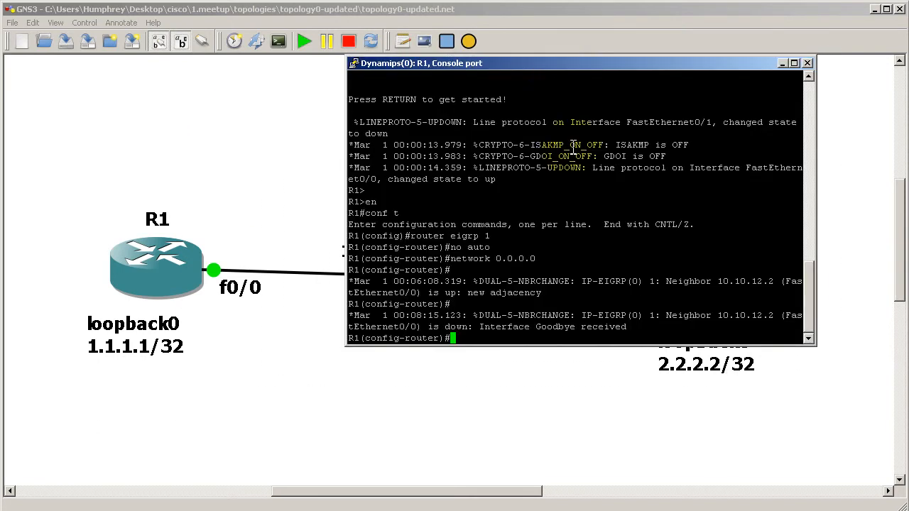
Step: On R1 exit config mode and review show ip route and show ip eigrp topology, listing only connected networks
text(exit)
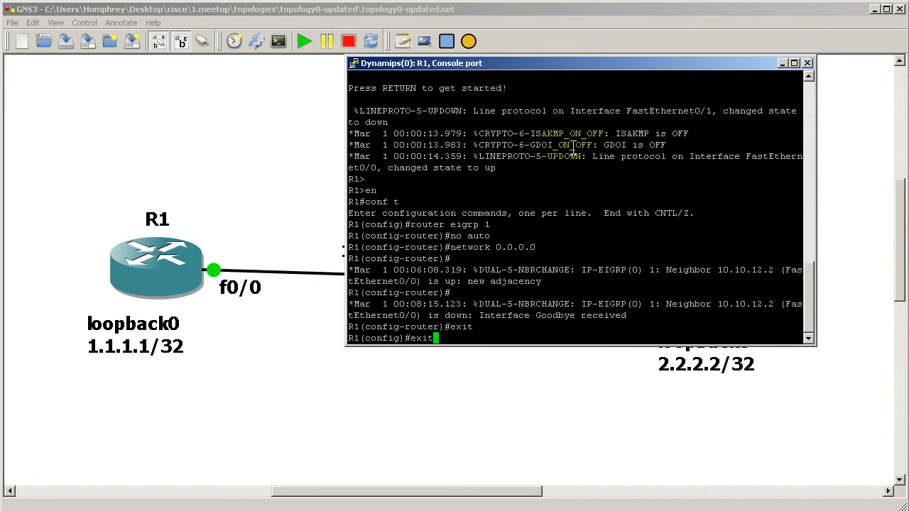
text(show ip route)
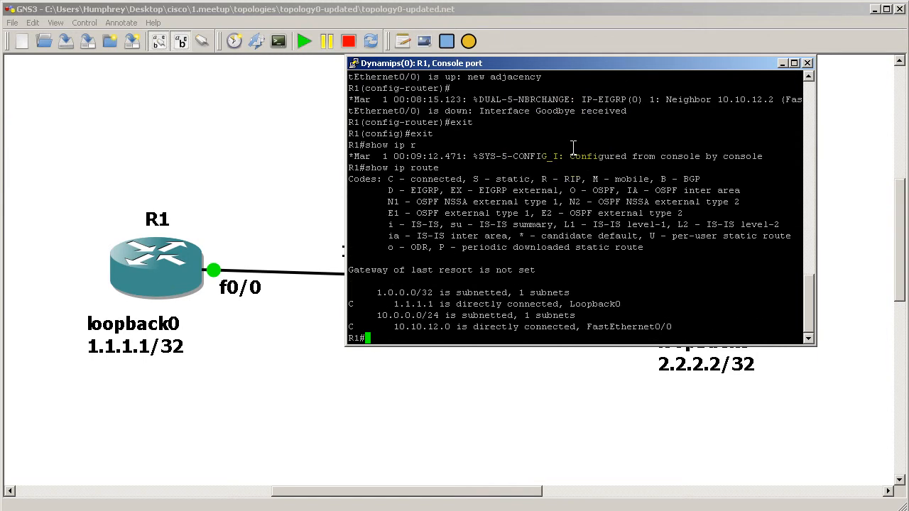
text(show)
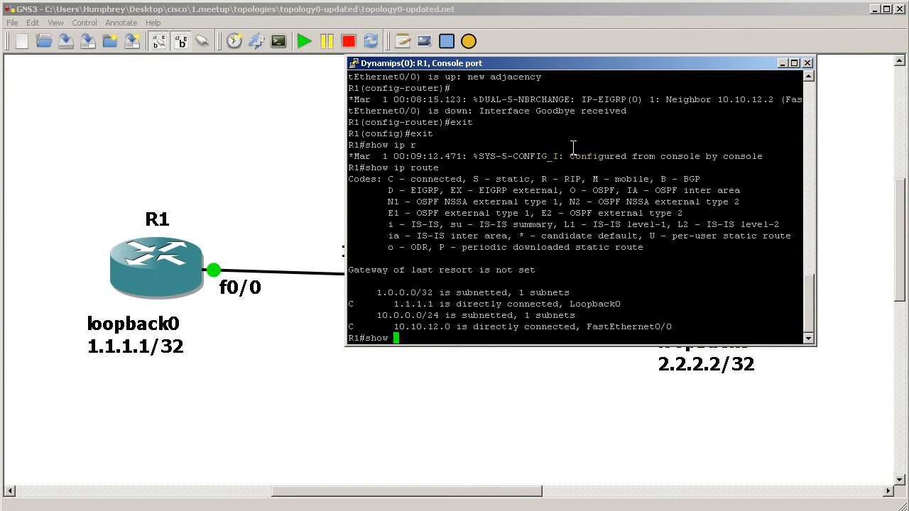
text(ip eigrp topology)
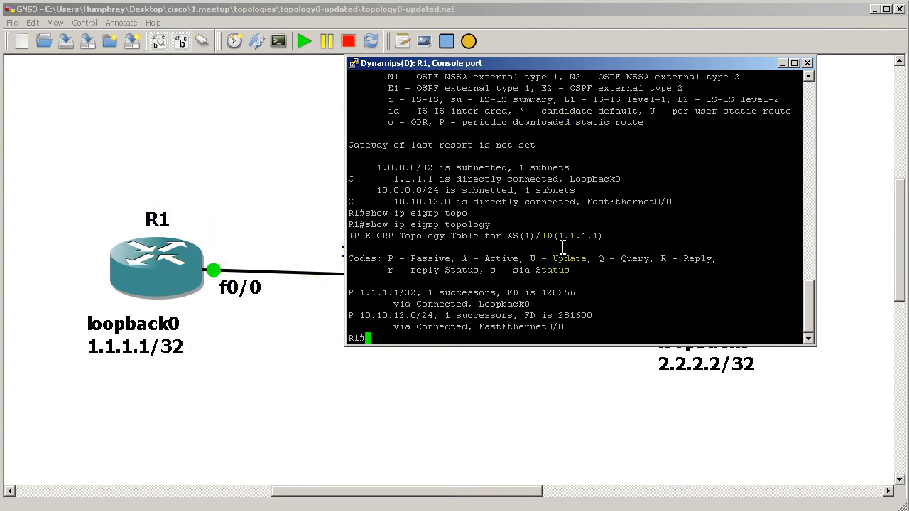
text(debug ip packet)
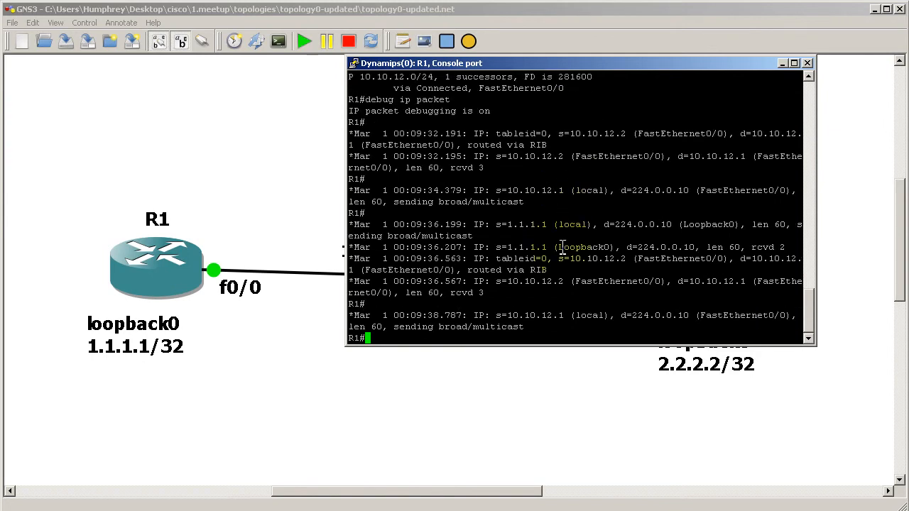
Step: On R1 stop the IP packet debugging with u all and return to configuration mode
text(u all)
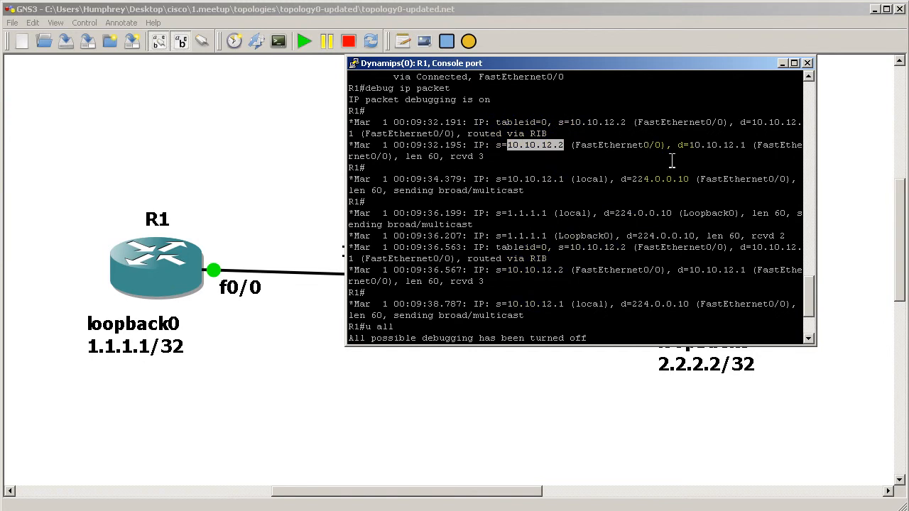
mouse_move(636, 184)
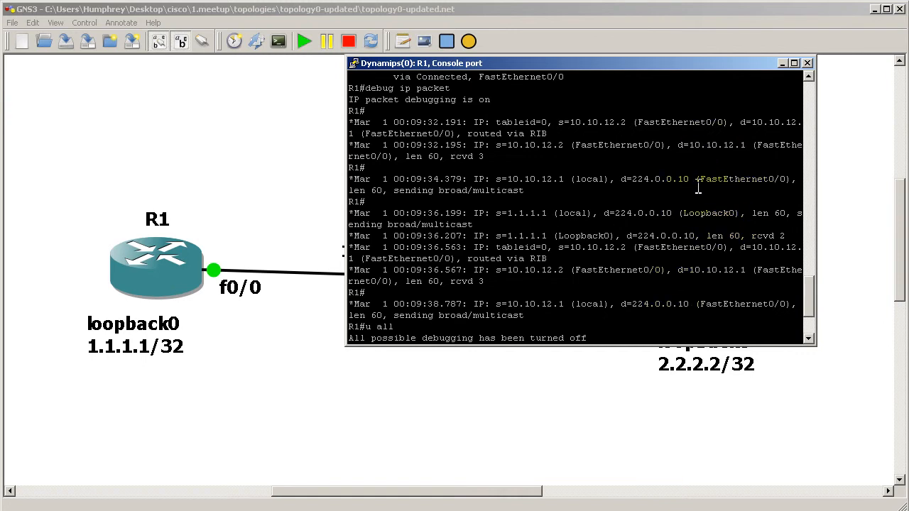
text(conf t)
text(router eigr)
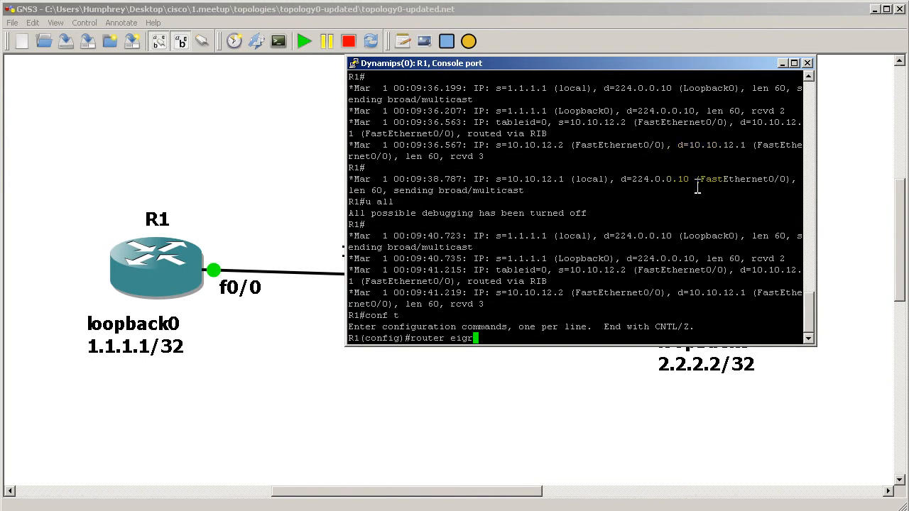
Step: On R1 under router eigrp 1 add neighbor 10.10.12.2 fastEthernet 0/0 and exit to privileged mode
text(neighbor)
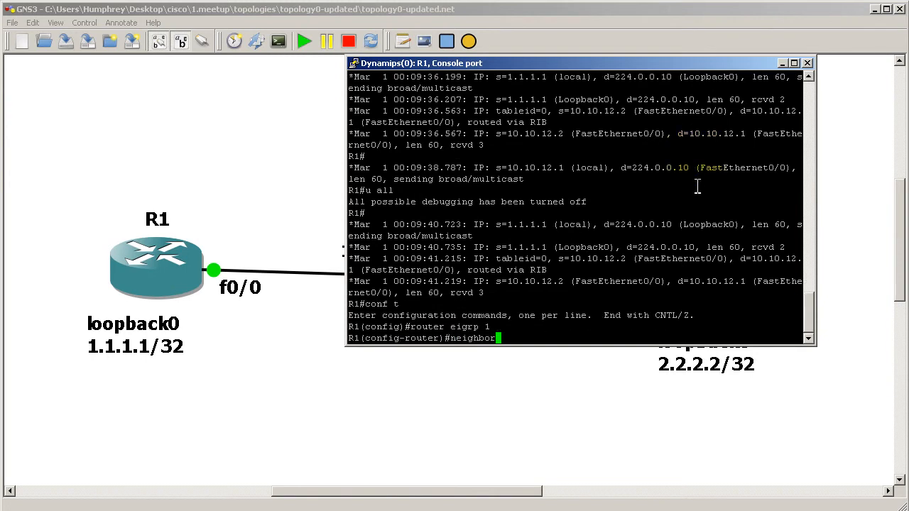
text(10.10.12.2)
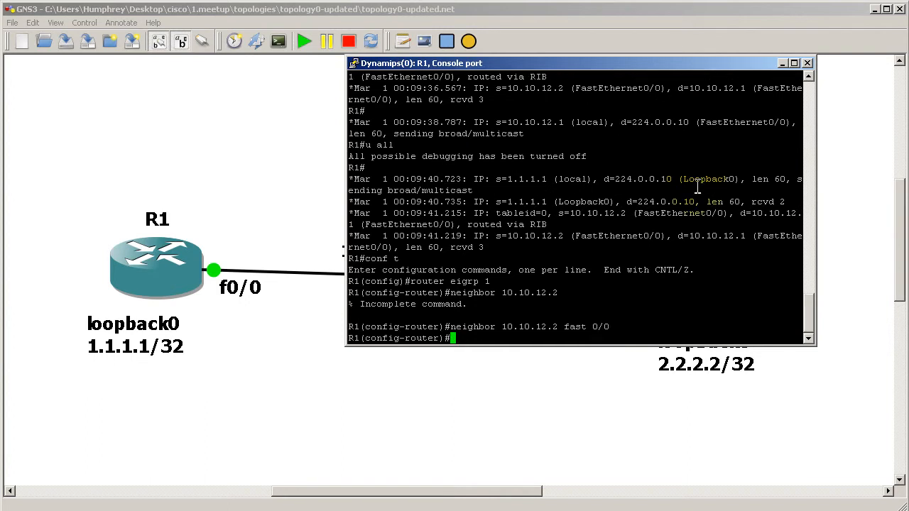
text(exit)
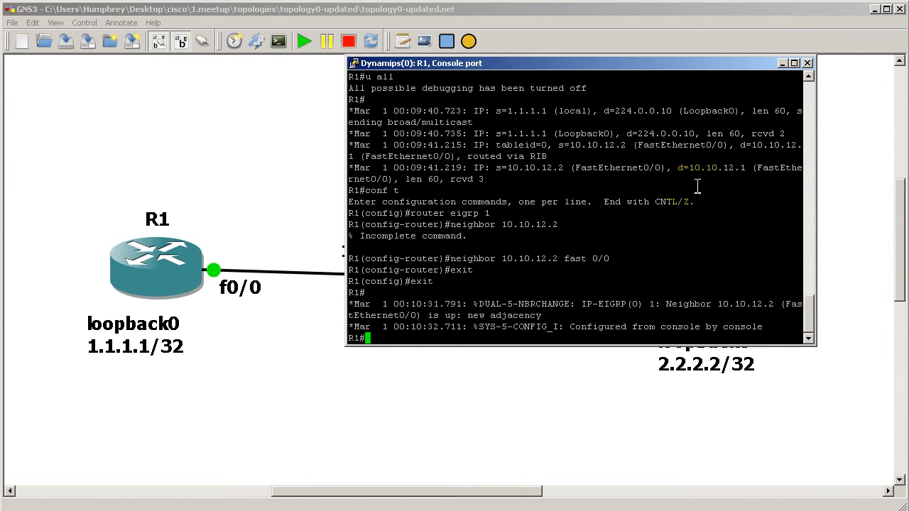
text(show ip protocol)
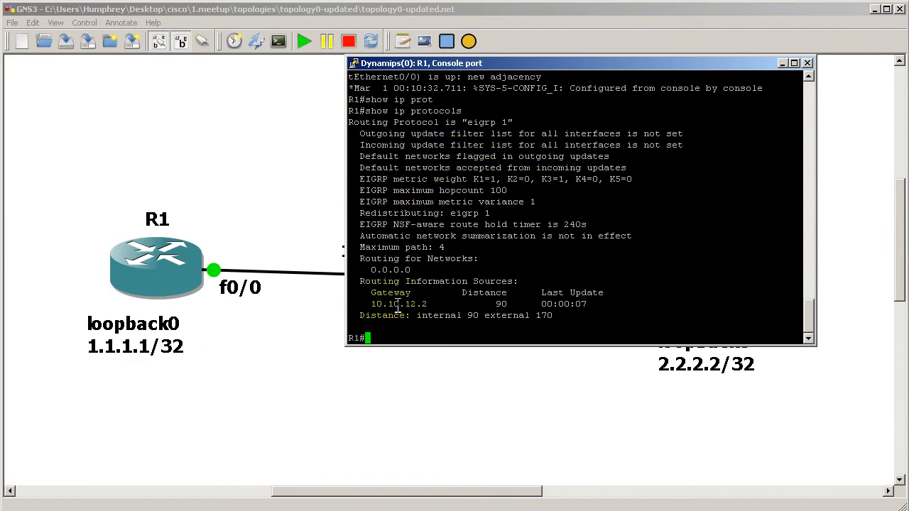
Step: On R1 verify neighbor 10.10.12.2, the EIGRP route to 2.2.2.2, ping 2.2.2.2, then re-enable debug ip packet
text(s)
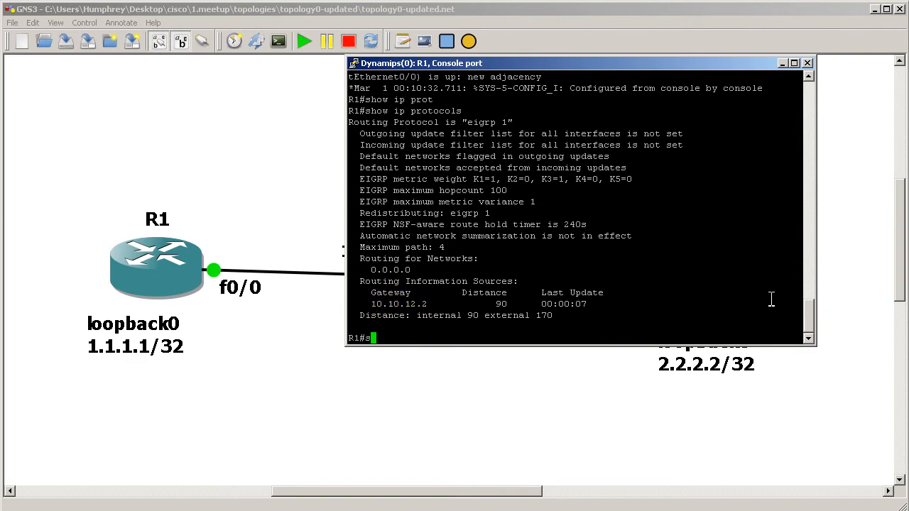
text(how ip eigrp neighbor)
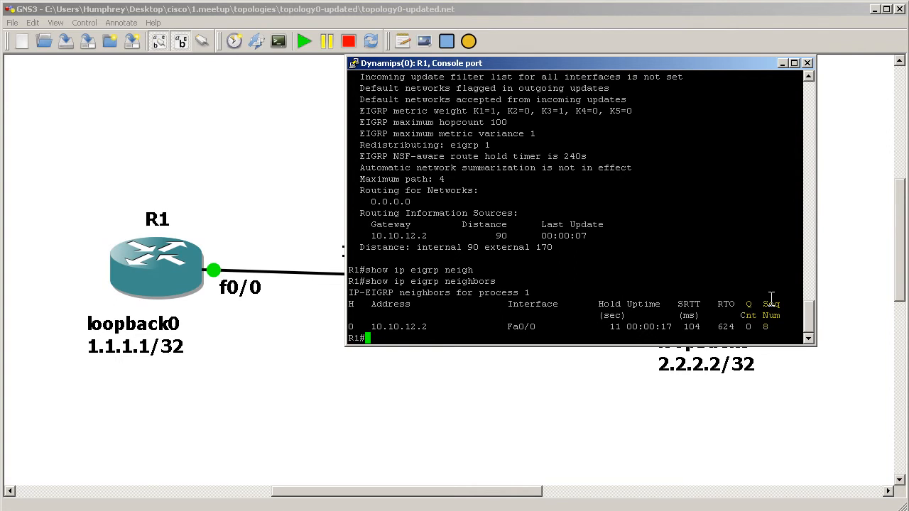
text(show ip route)
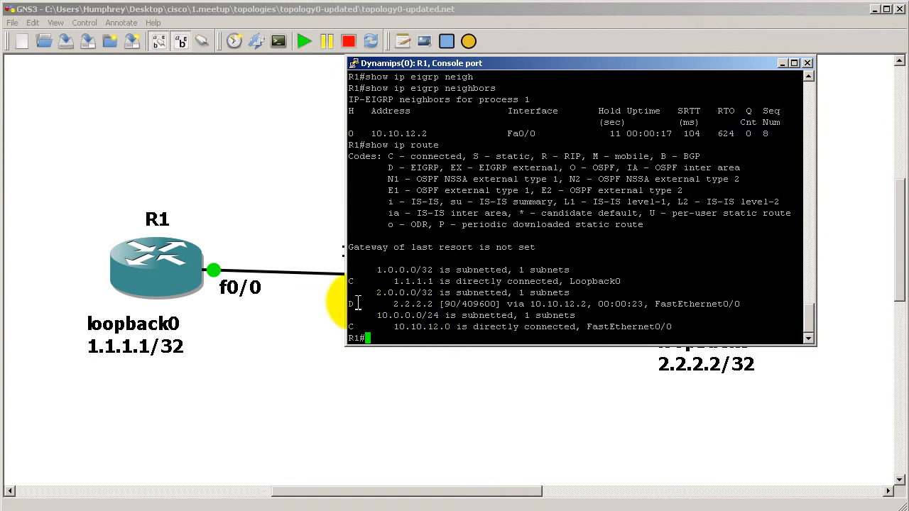
text(ping 2.2.2.2)
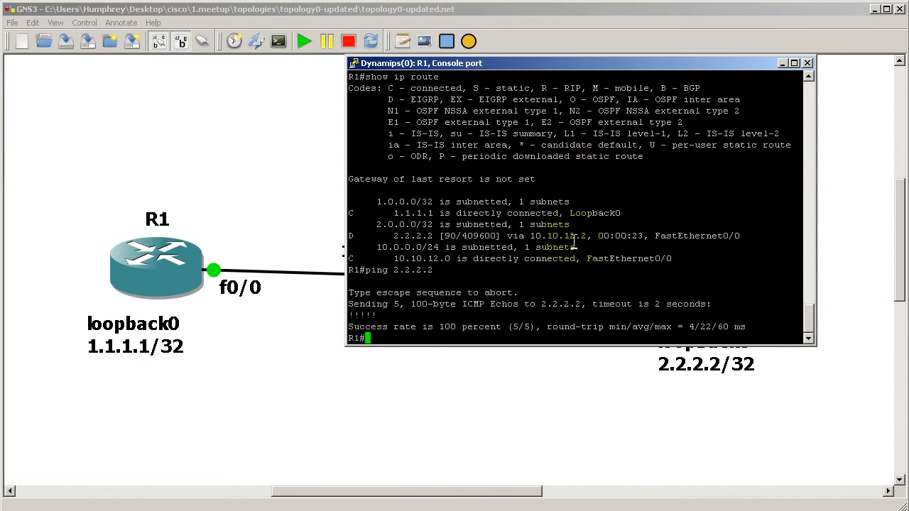
text(debug)
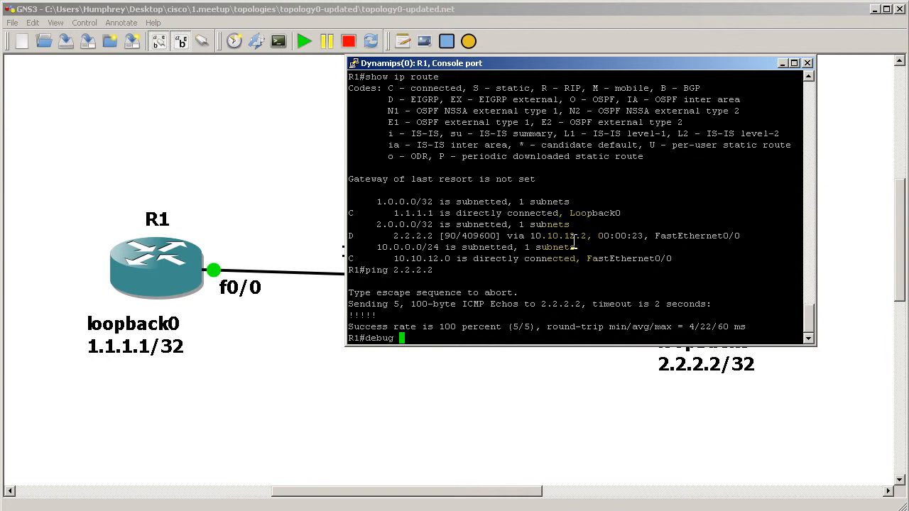
text(ip packet)
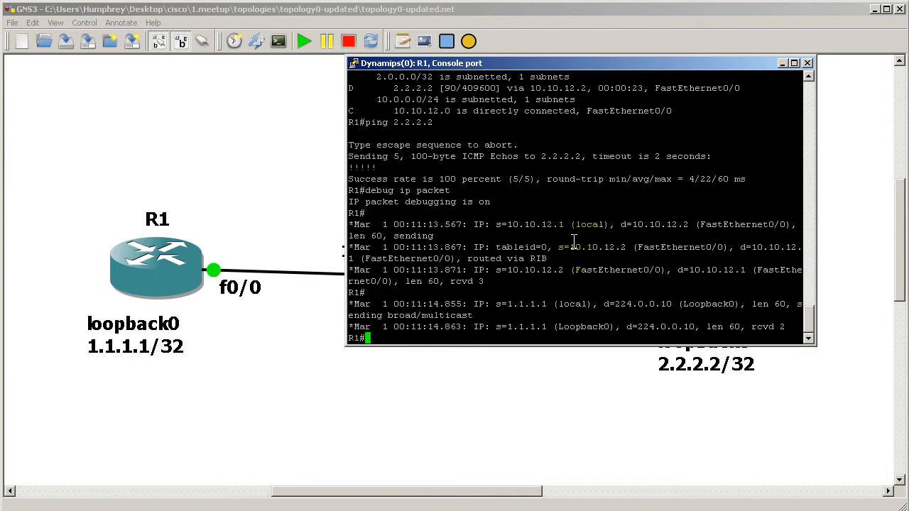
Step: Turn off all debugging on R1 after viewing unicast packets to 10.10.12.2
text(u all)
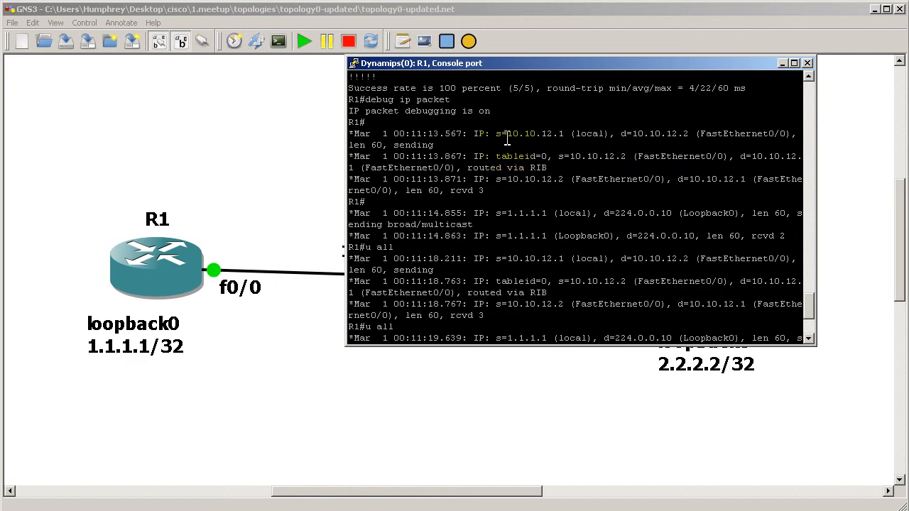
mouse_move(556, 128)
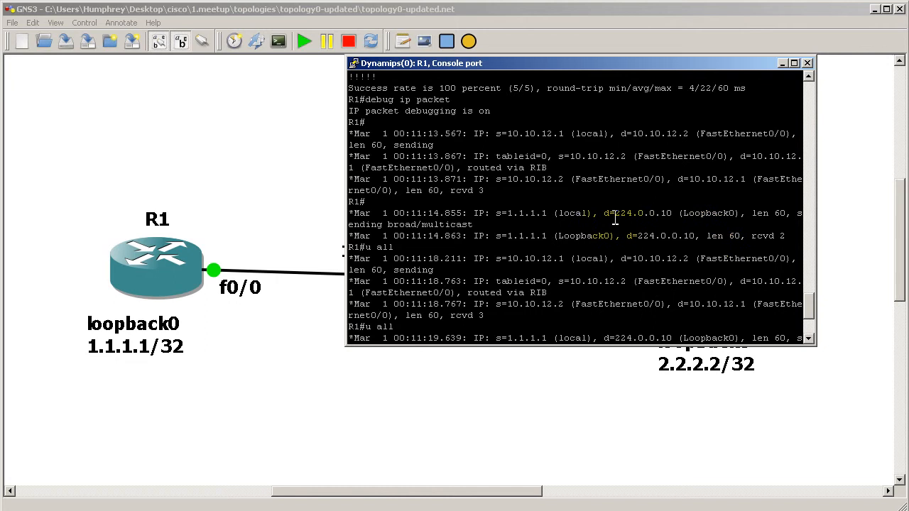
double_click(638, 213)
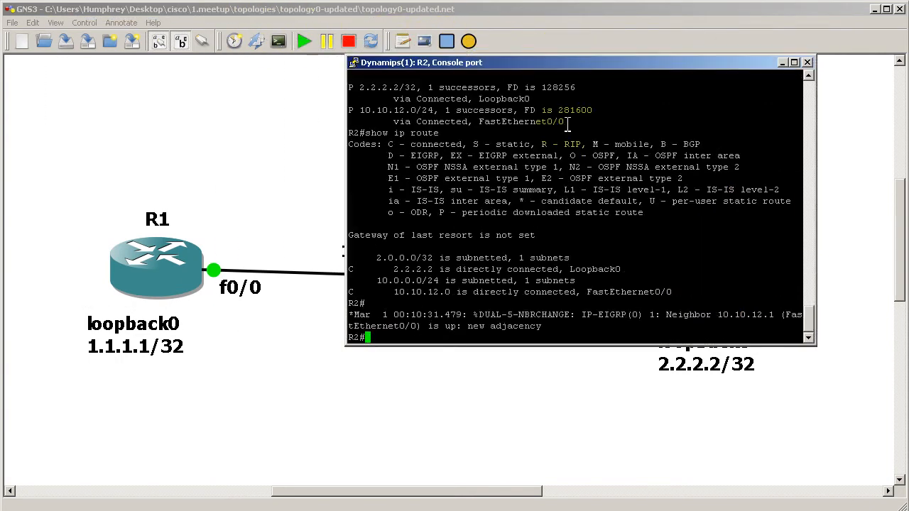
Step: Debug IP packets on R2 toward 10.10.12.1 and 224.0.0.10, then turn debugging off
text(debug)
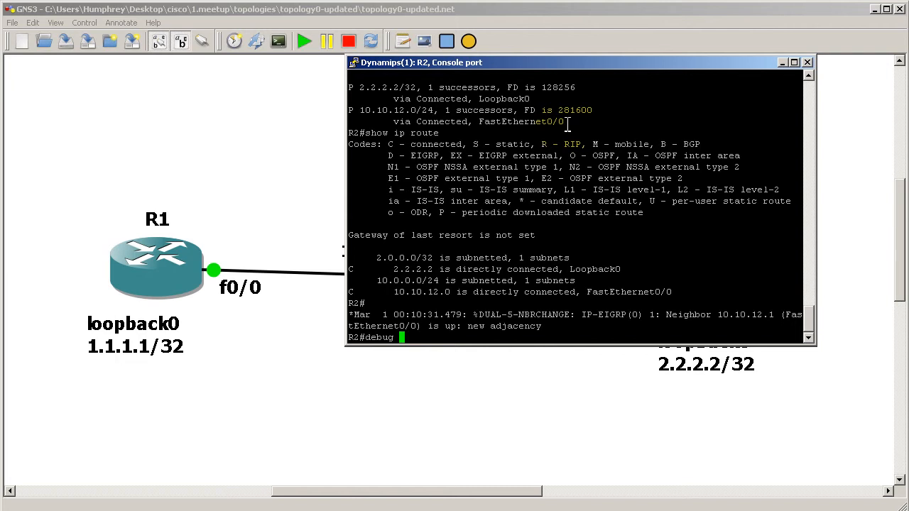
text(ip packet)
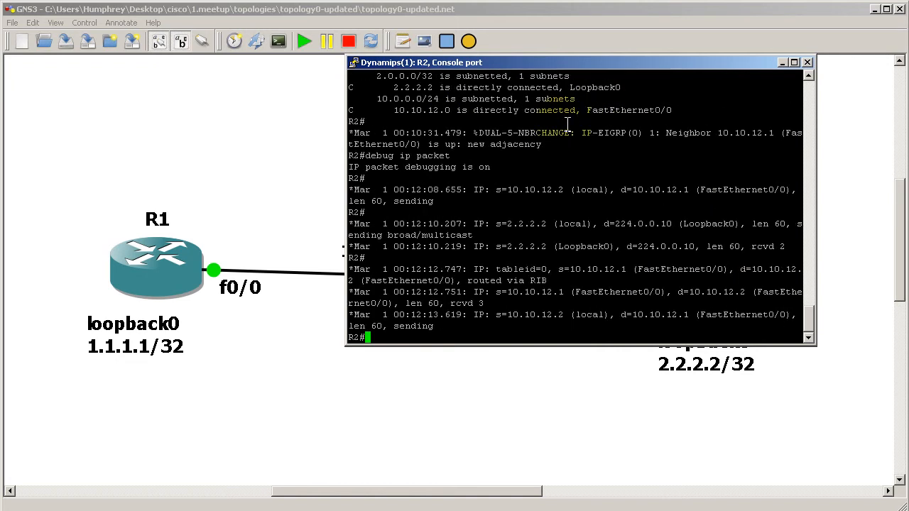
text(u all)
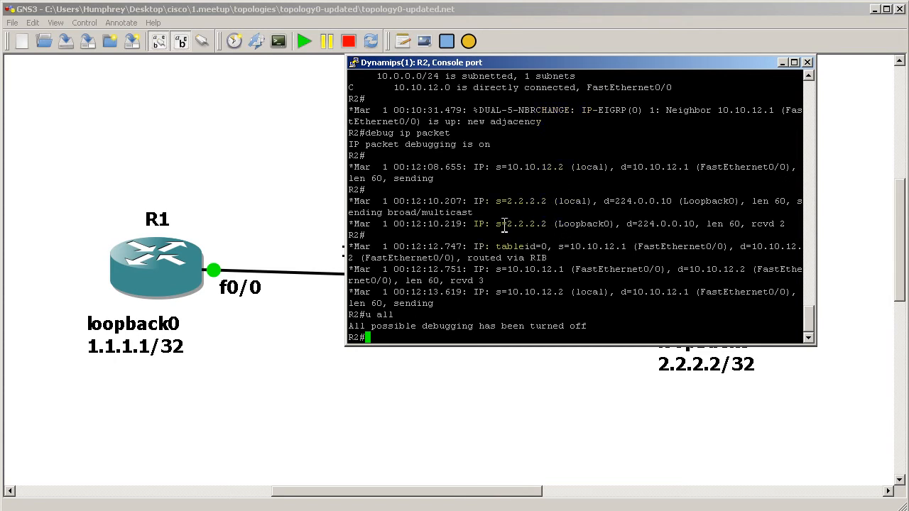
double_click(524, 224)
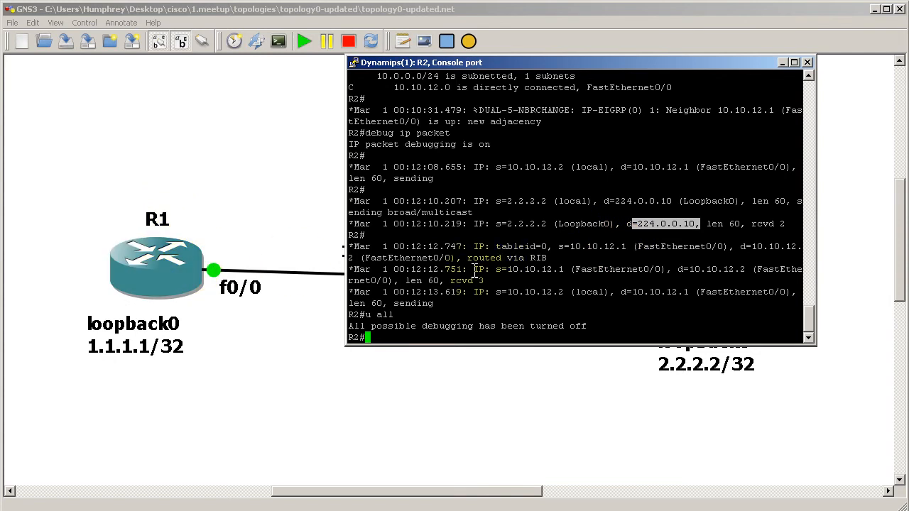
mouse_move(632, 277)
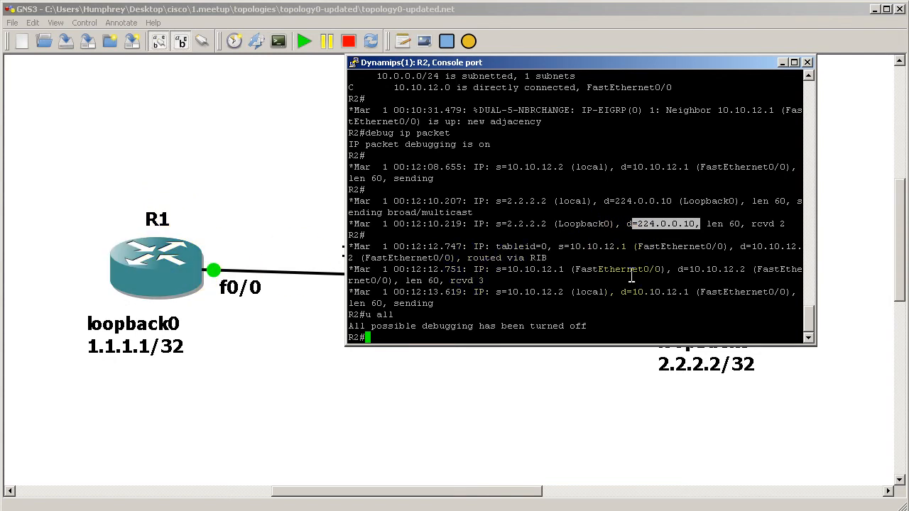